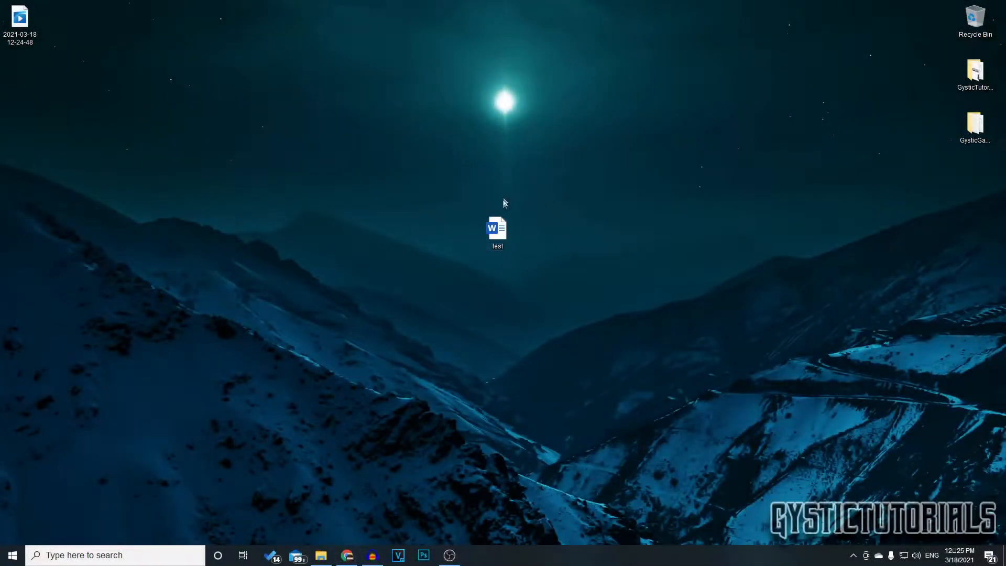
Open the 'test' Word file from the desktop.
{"action": "double_click", "coordinate": [497, 230]}
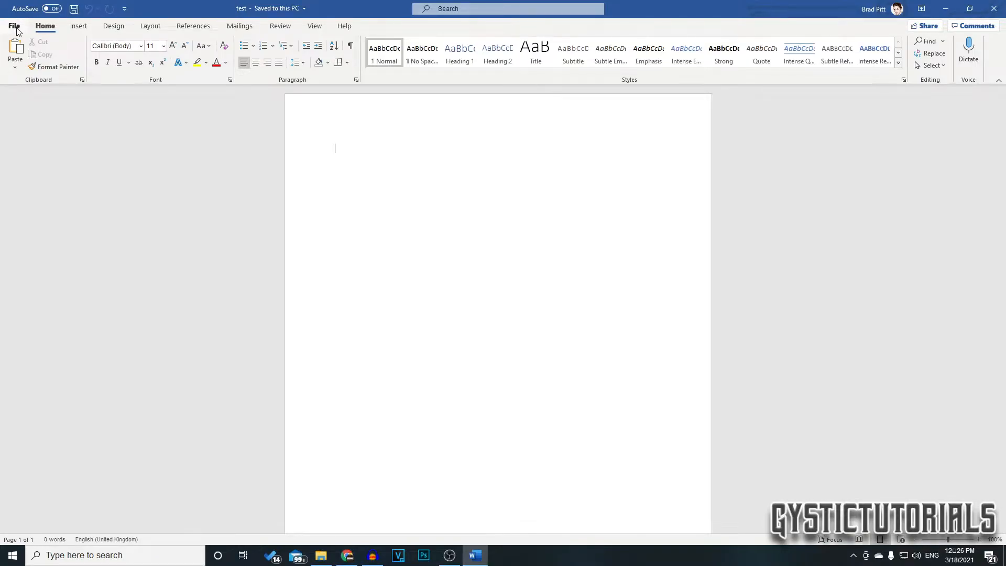
Save a copy of 'test' to the Desktop with PDF as the file type.
{"action": "left_click", "coordinate": [14, 26]}
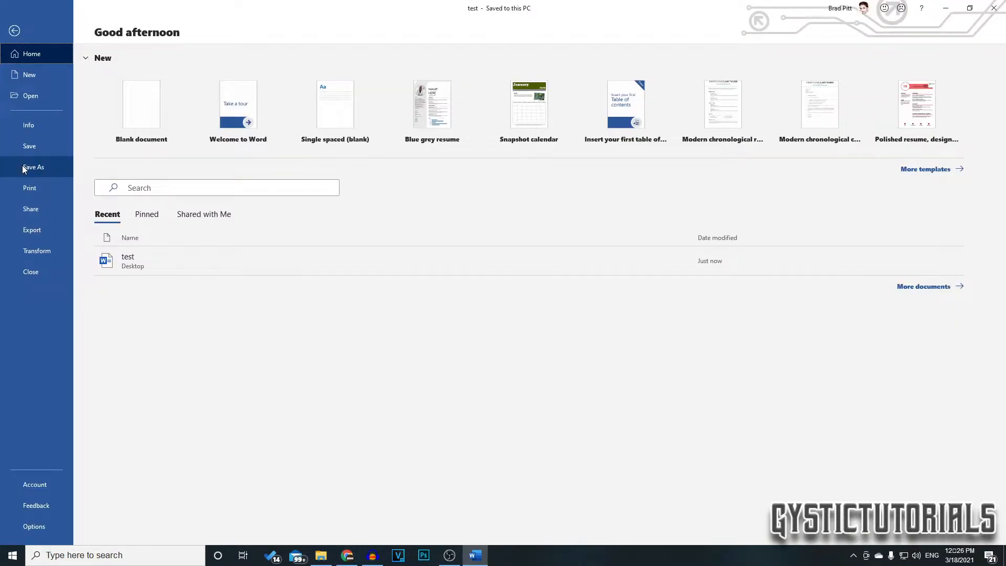
{"action": "left_click", "coordinate": [33, 166]}
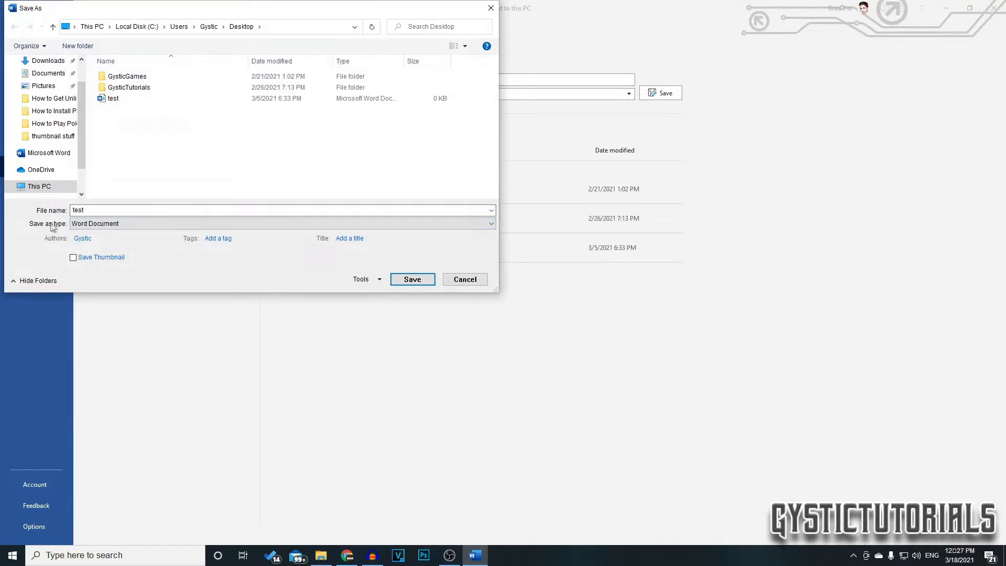
{"action": "left_click", "coordinate": [489, 223]}
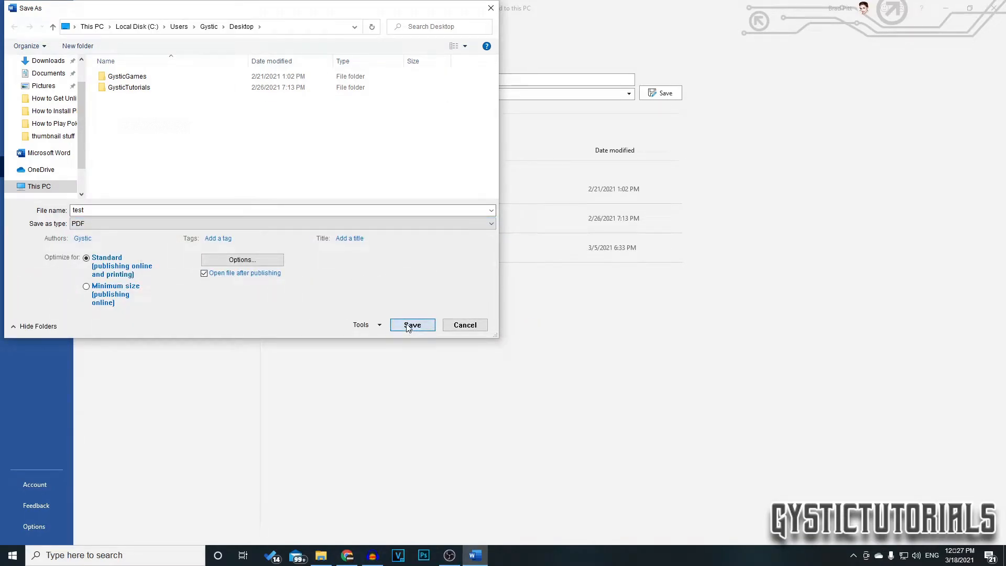
{"action": "left_click", "coordinate": [412, 324]}
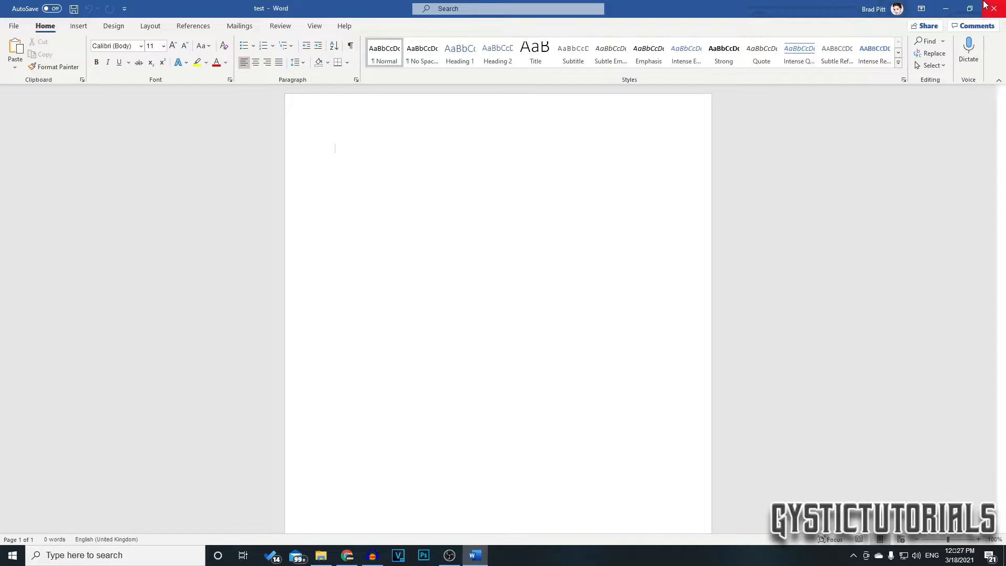
Close Word and launch Microsoft Store by searching 'store' in Windows Search.
{"action": "left_click", "coordinate": [998, 9]}
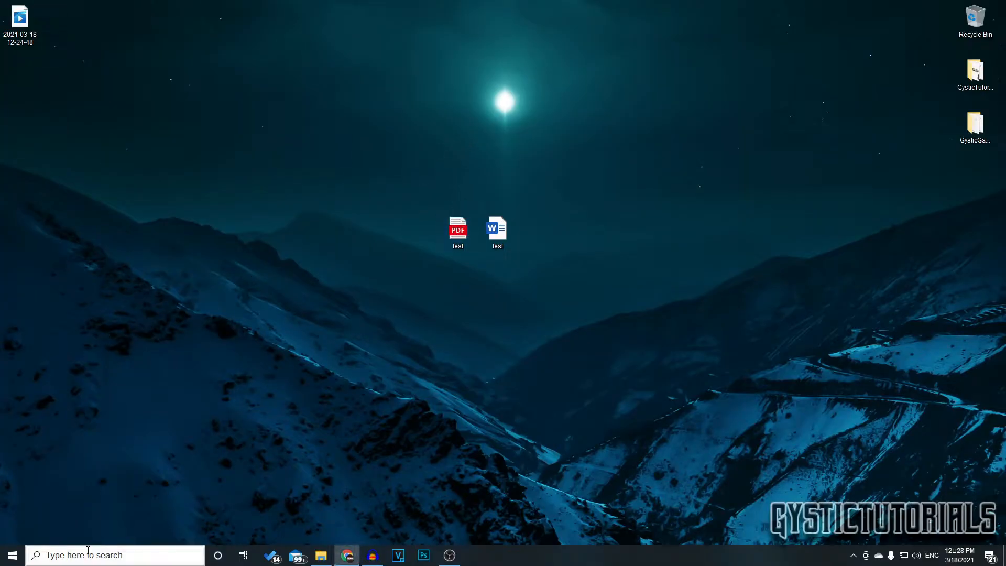
{"action": "type", "text": "Snipping Tool"}
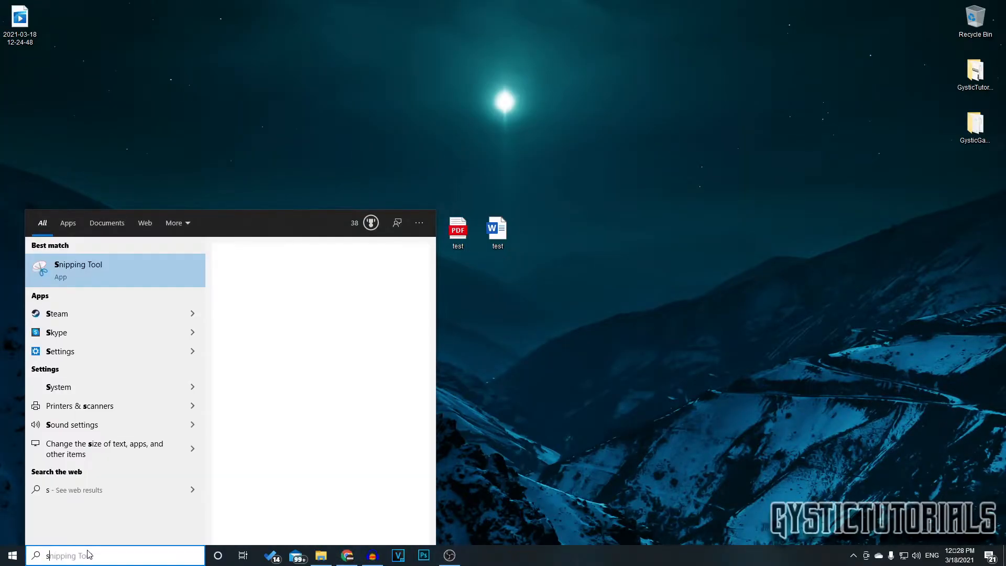
{"action": "type", "text": "store"}
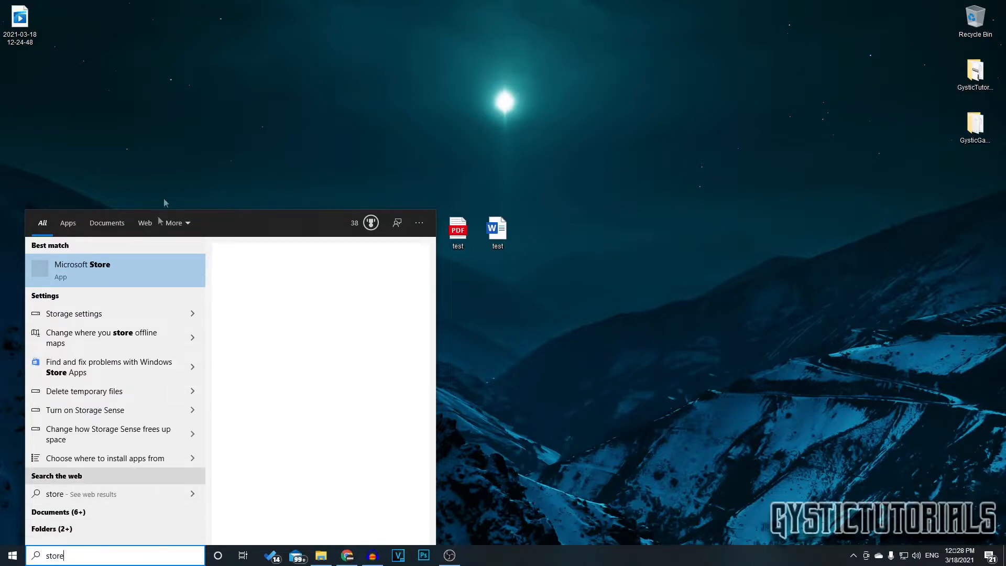
{"action": "right_click", "coordinate": [97, 270]}
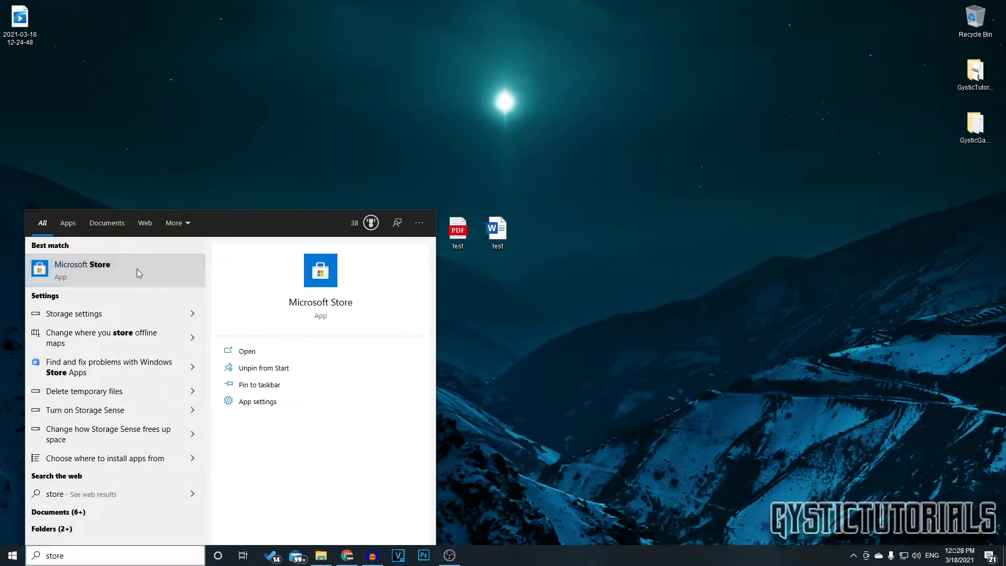
{"action": "left_click", "coordinate": [81, 268]}
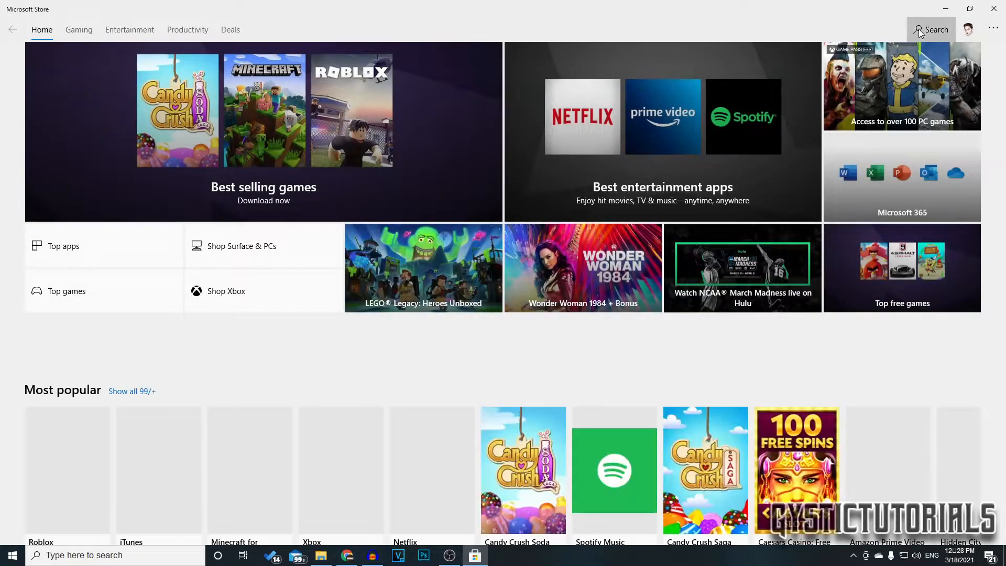
Search the Store for 'pdf to jpeg', then install and launch the free PDF to JPEG app.
{"action": "left_click", "coordinate": [931, 29]}
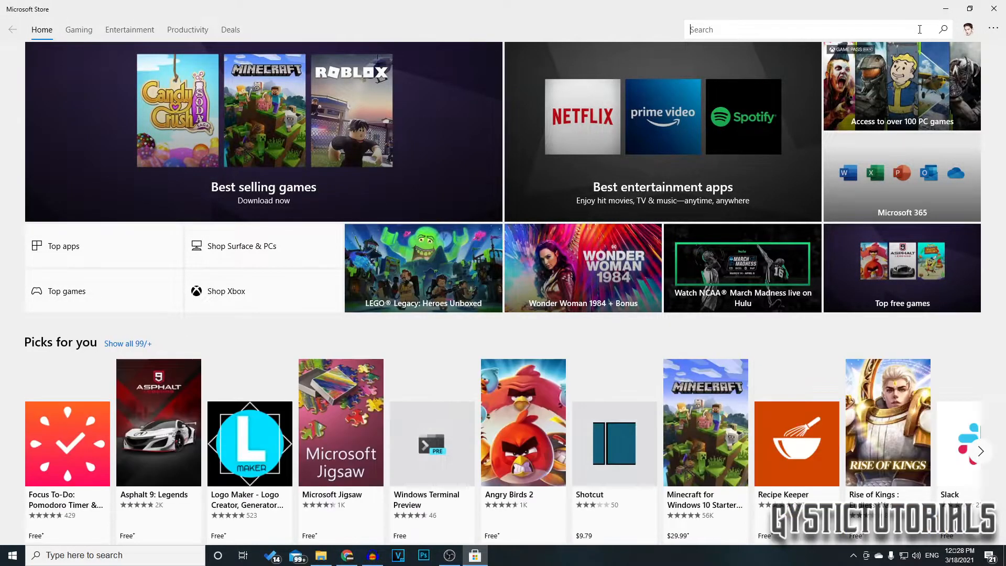
{"action": "type", "text": "pdf to jpeg"}
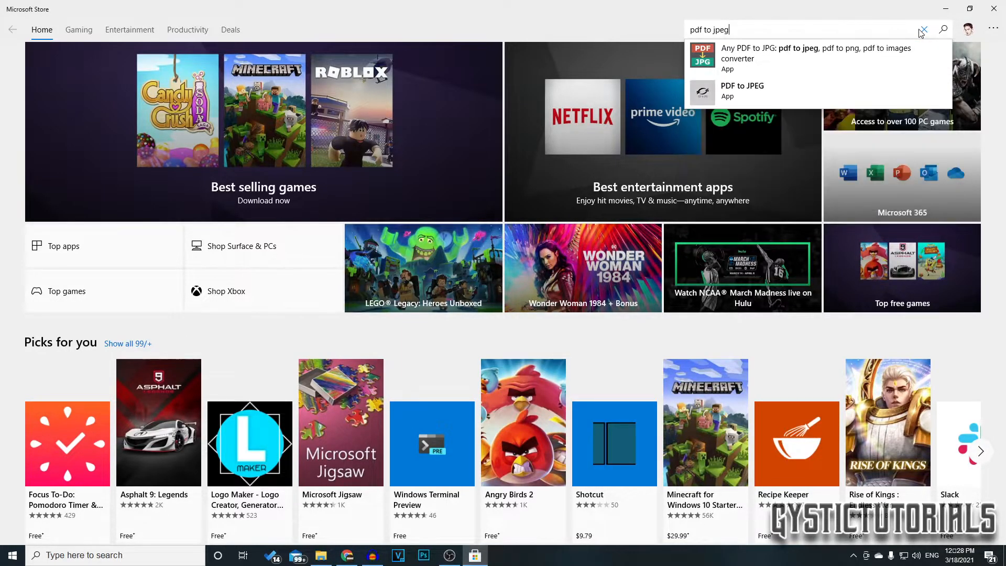
{"action": "mouse_move", "coordinate": [742, 91]}
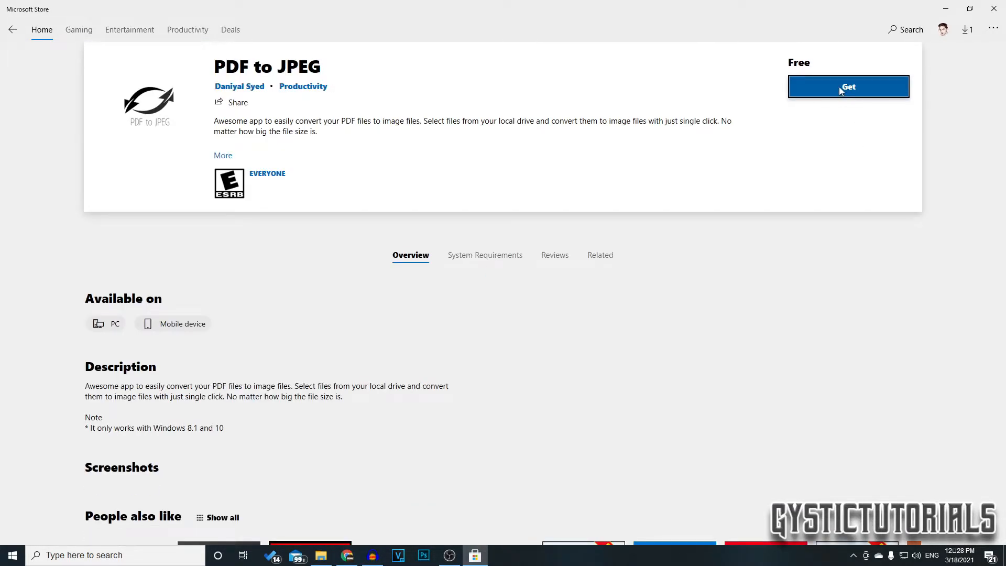
{"action": "left_click", "coordinate": [848, 87]}
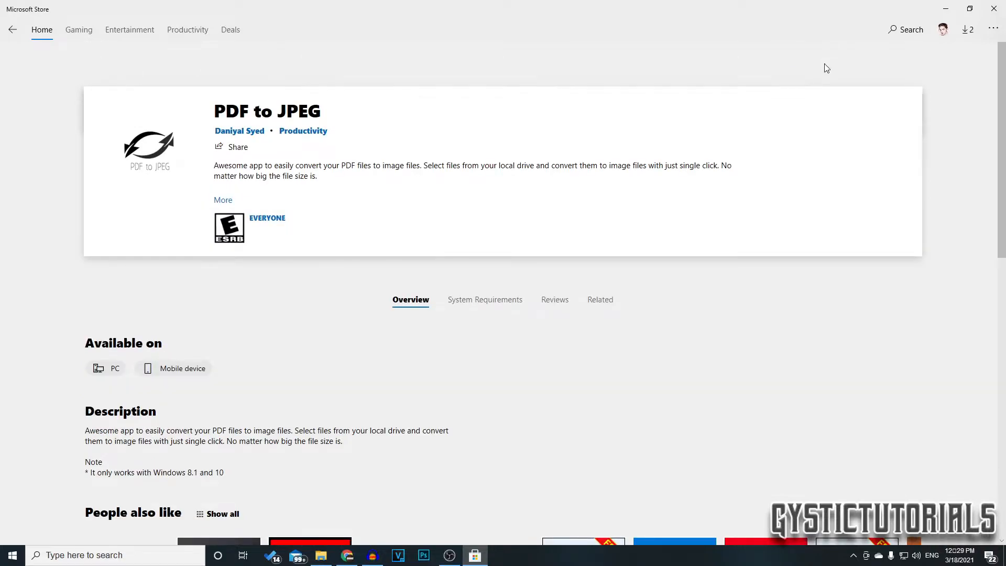
{"action": "left_click", "coordinate": [878, 69]}
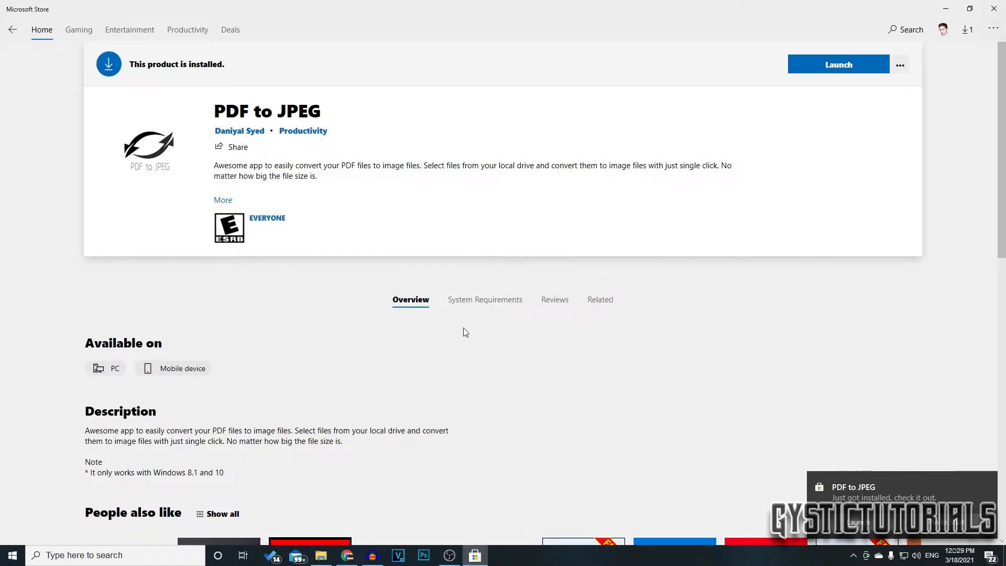
{"action": "mouse_move", "coordinate": [863, 69]}
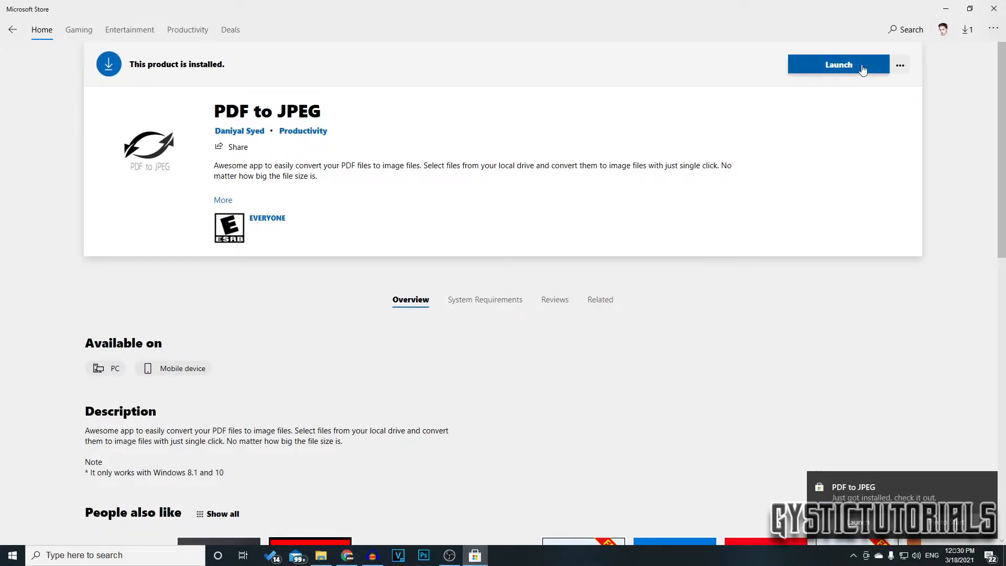
{"action": "left_click", "coordinate": [838, 64]}
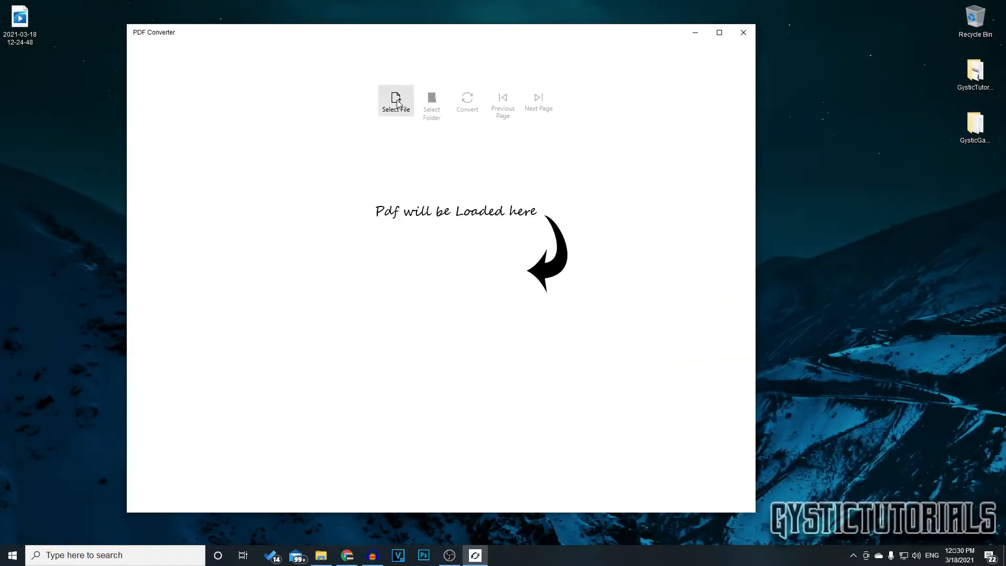
{"action": "mouse_move", "coordinate": [290, 200]}
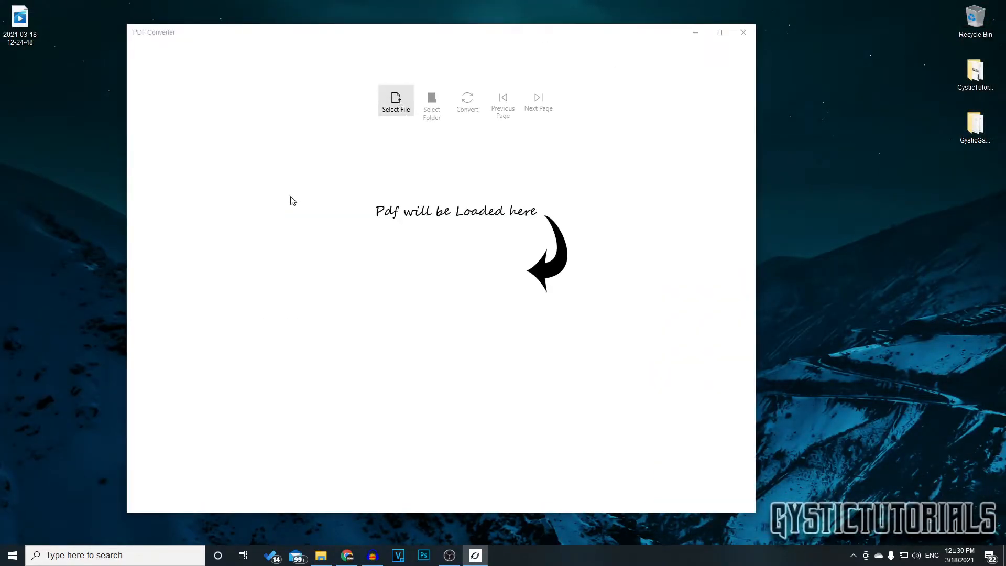
Load Desktop\test.pdf into the converter and set the Desktop as the output folder.
{"action": "left_click", "coordinate": [396, 100]}
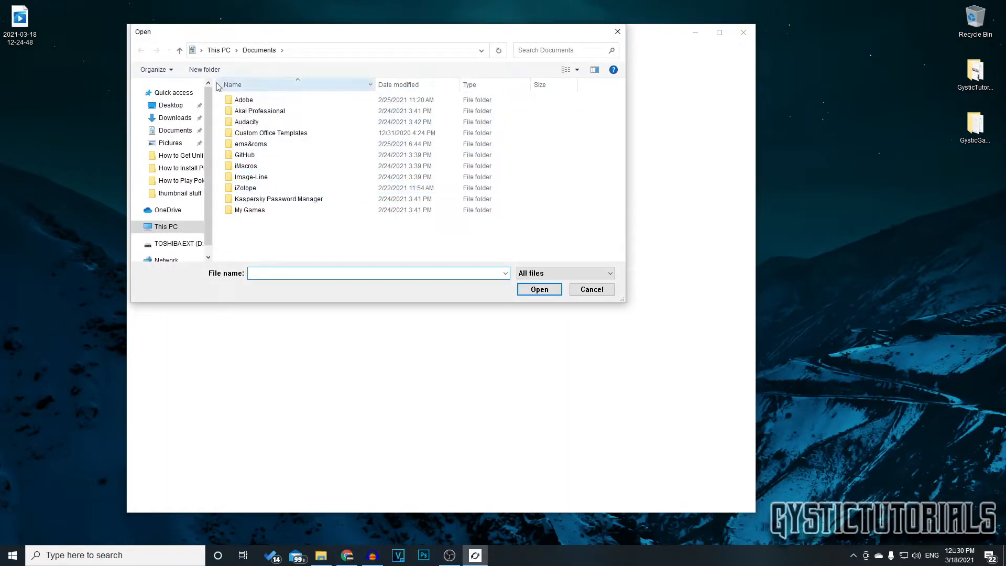
{"action": "left_click", "coordinate": [170, 106]}
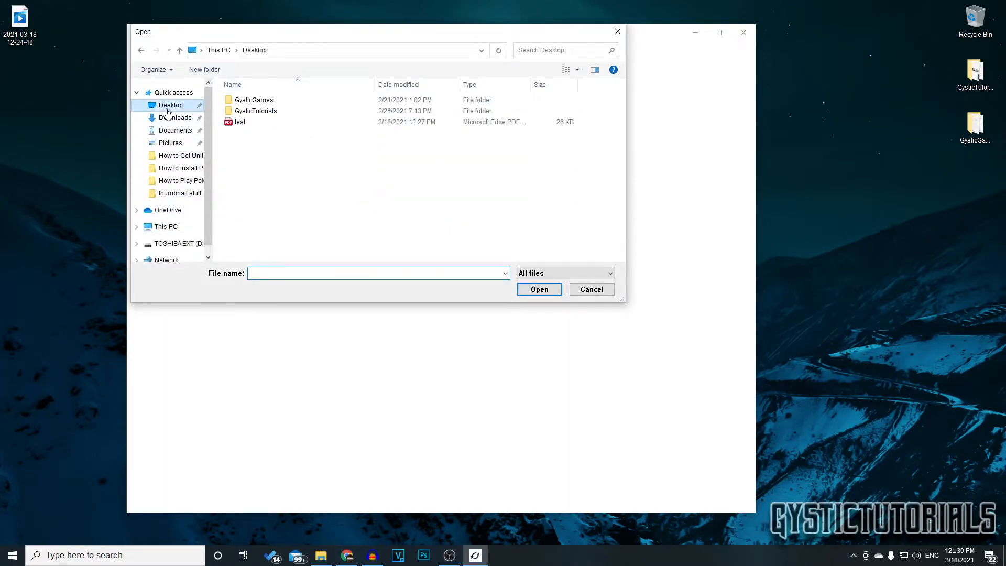
{"action": "left_click", "coordinate": [240, 122]}
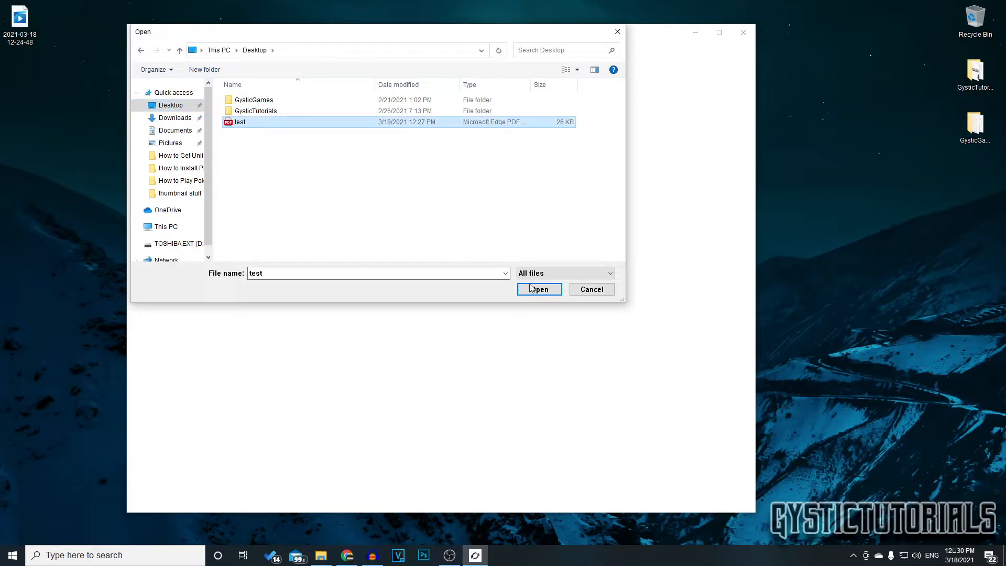
{"action": "left_click", "coordinate": [538, 289]}
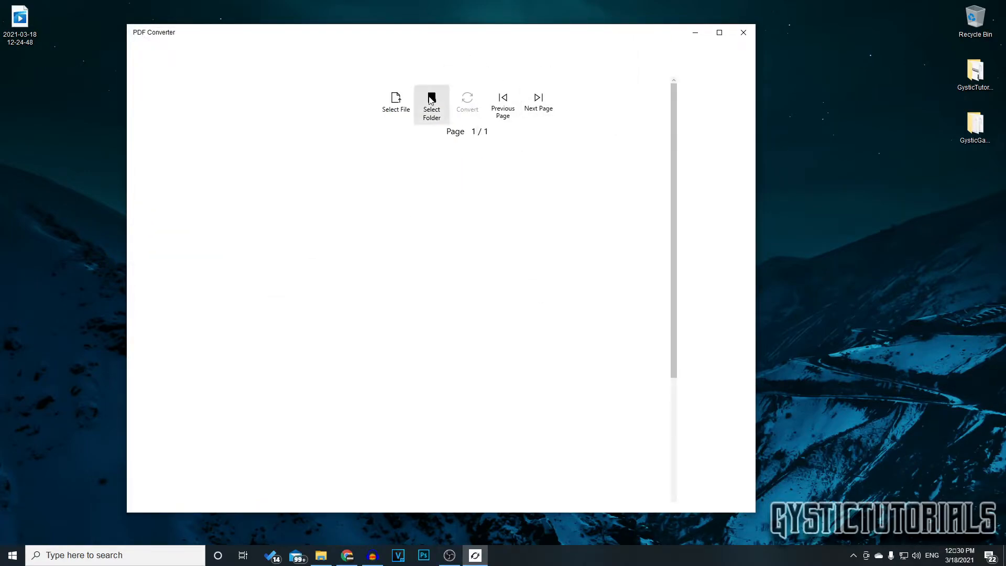
{"action": "left_click", "coordinate": [431, 103]}
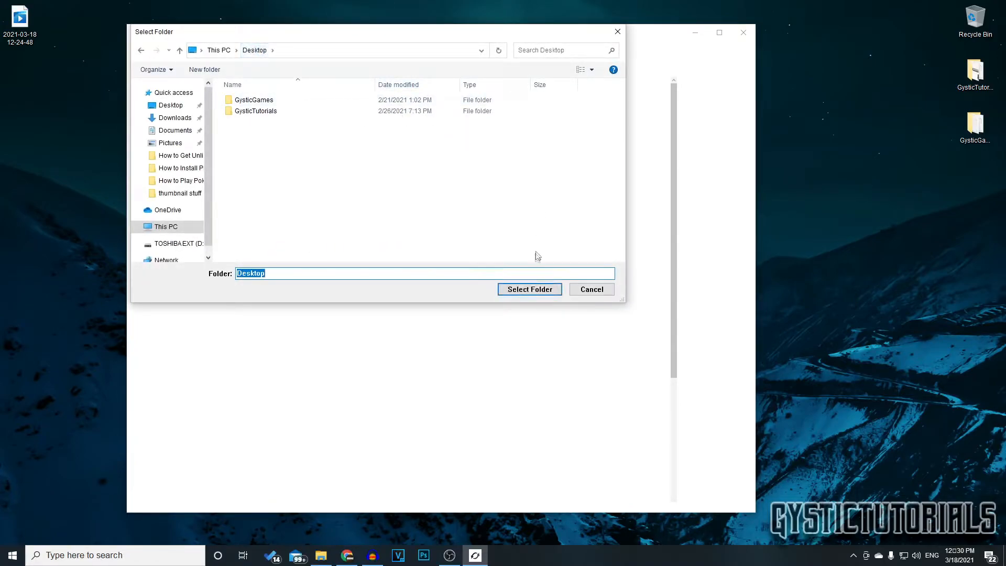
{"action": "left_click", "coordinate": [529, 289]}
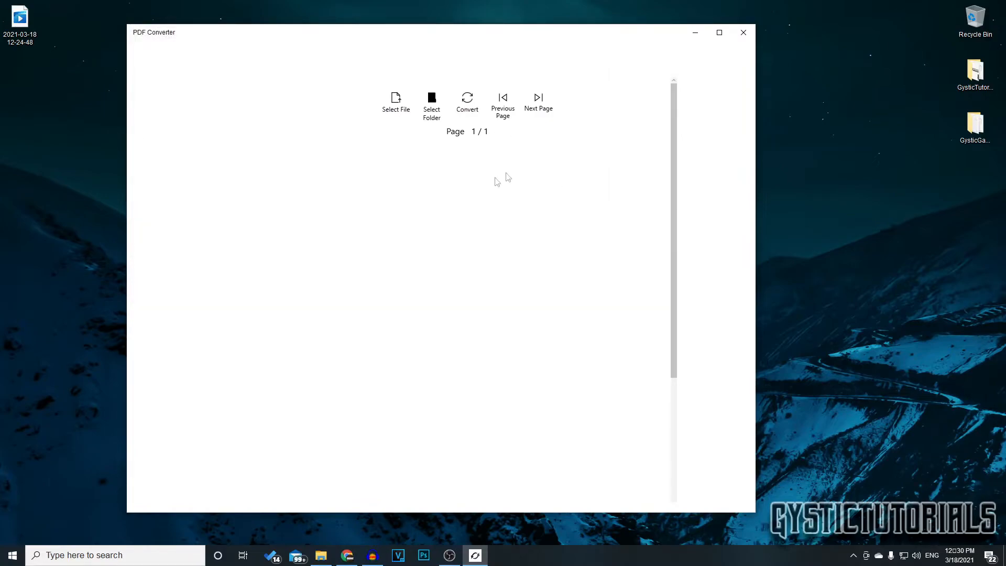
{"action": "mouse_move", "coordinate": [343, 161]}
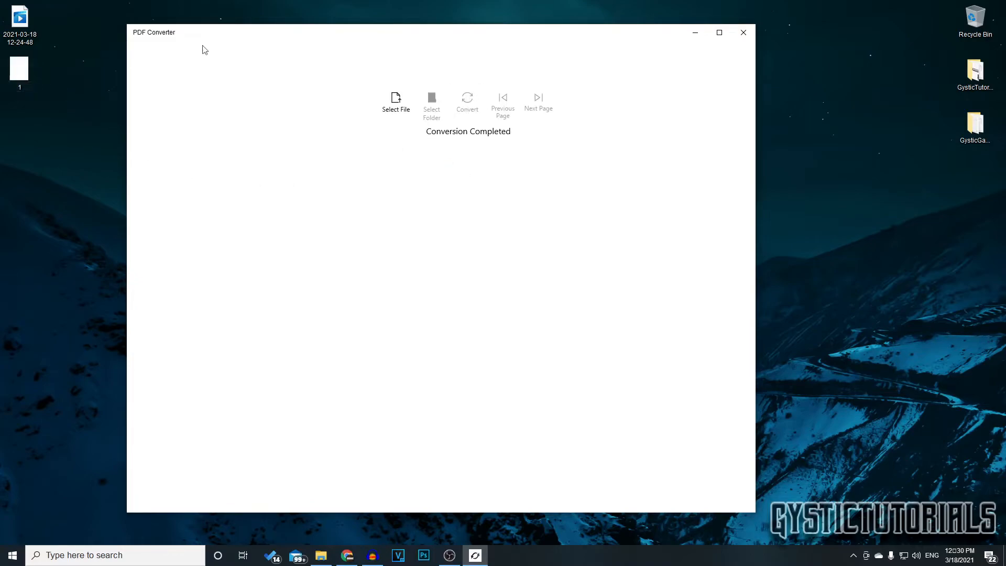
Close the PDF Converter window to reveal image '1' on the desktop.
{"action": "left_click", "coordinate": [743, 32]}
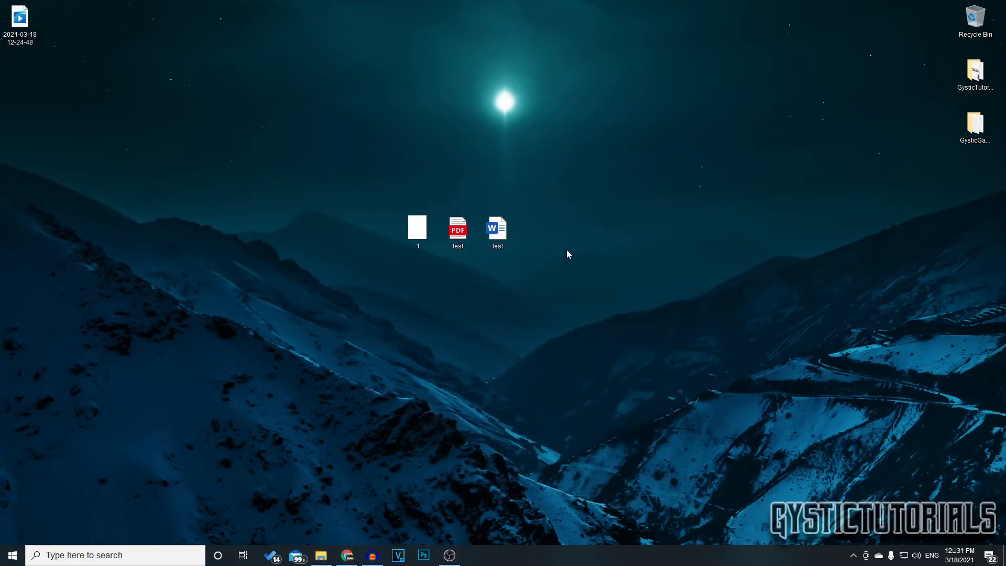
{"action": "mouse_move", "coordinate": [539, 259]}
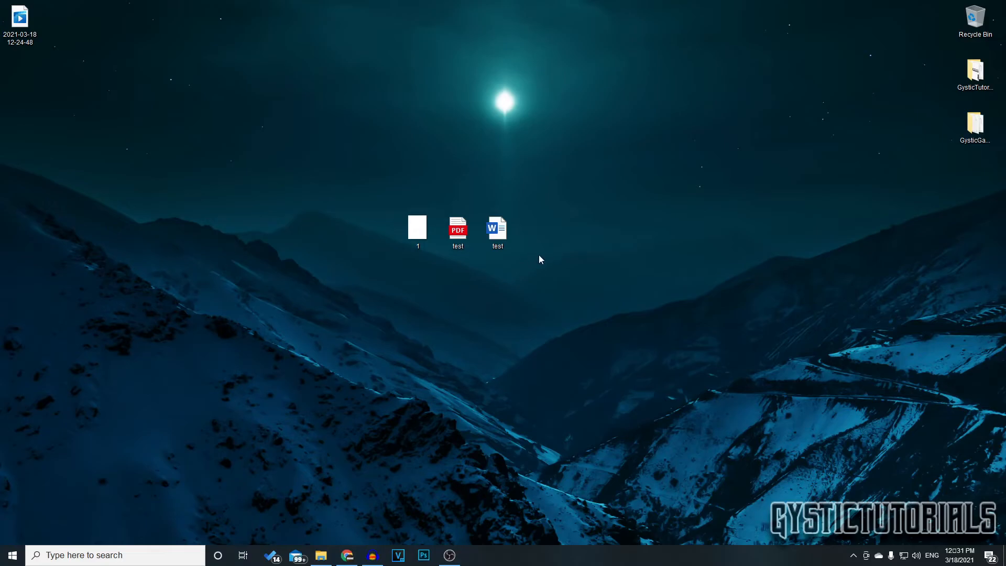
{"action": "mouse_move", "coordinate": [536, 241]}
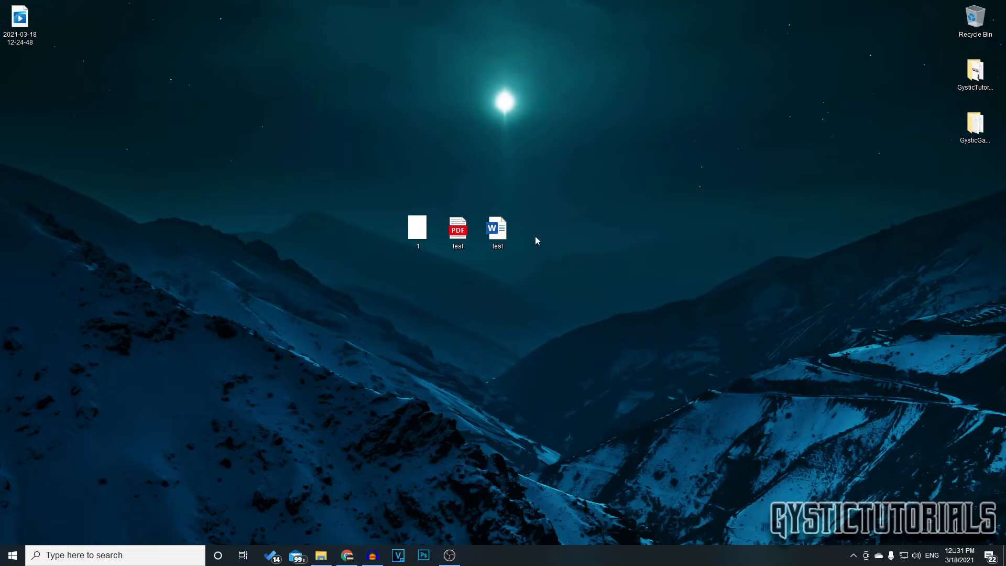
{"action": "mouse_move", "coordinate": [541, 250]}
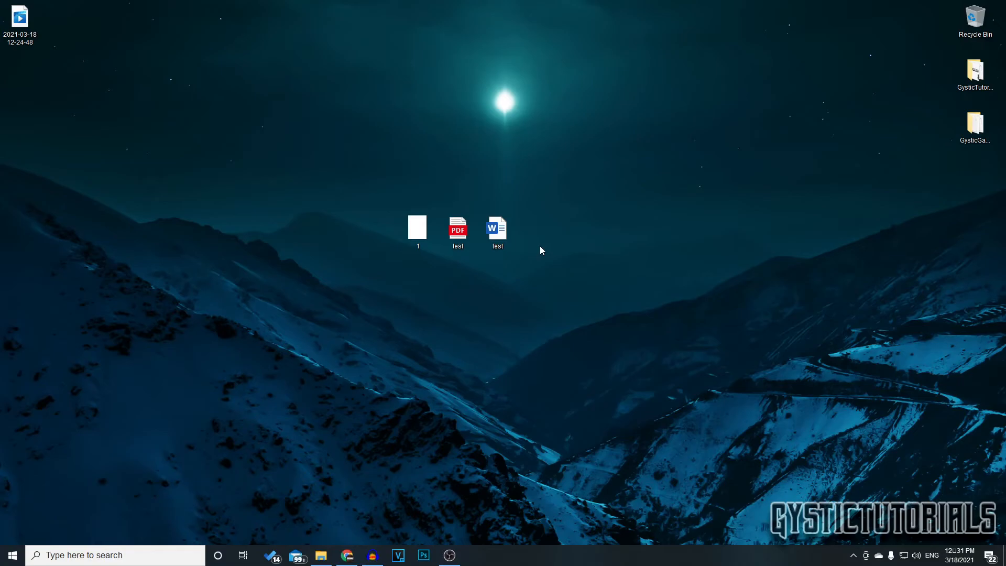